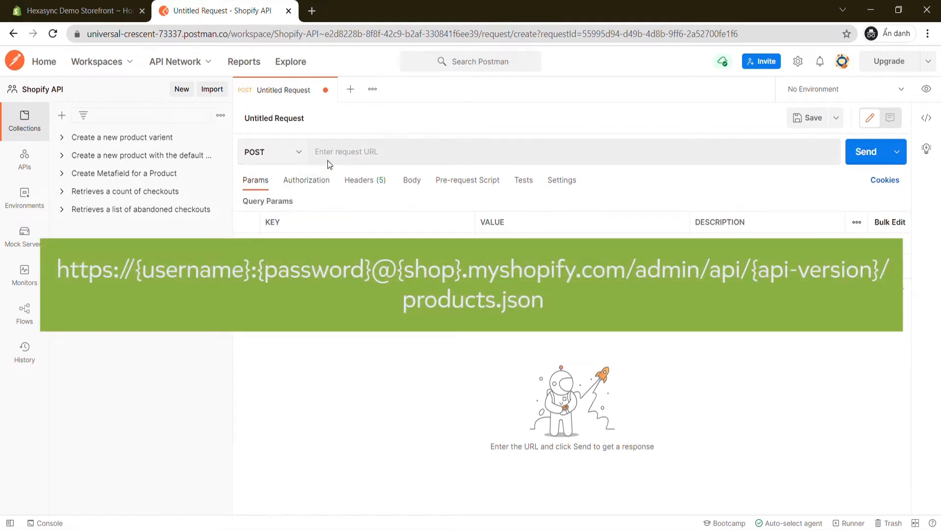
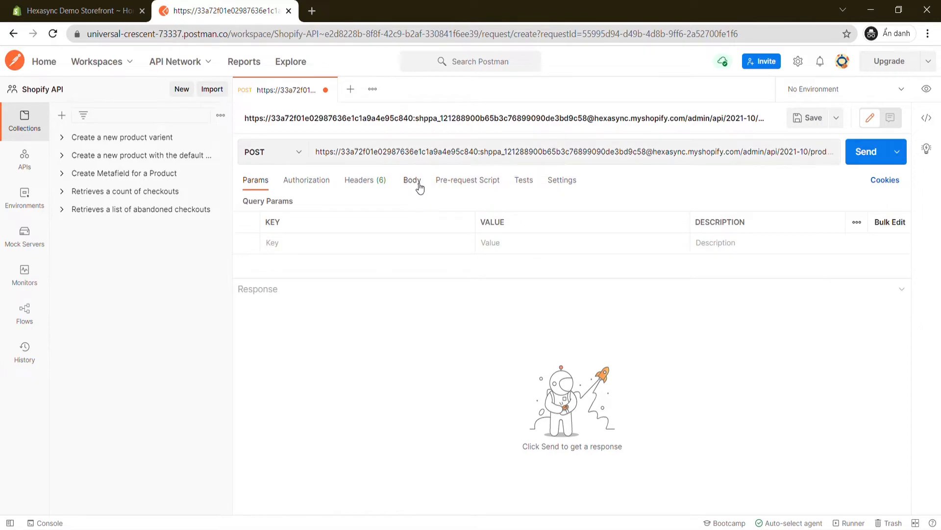
# Add the raw JSON body for Burton Custom Freestyle 151, vendor Burton, type Snowboard.
pyautogui.click(412, 180)
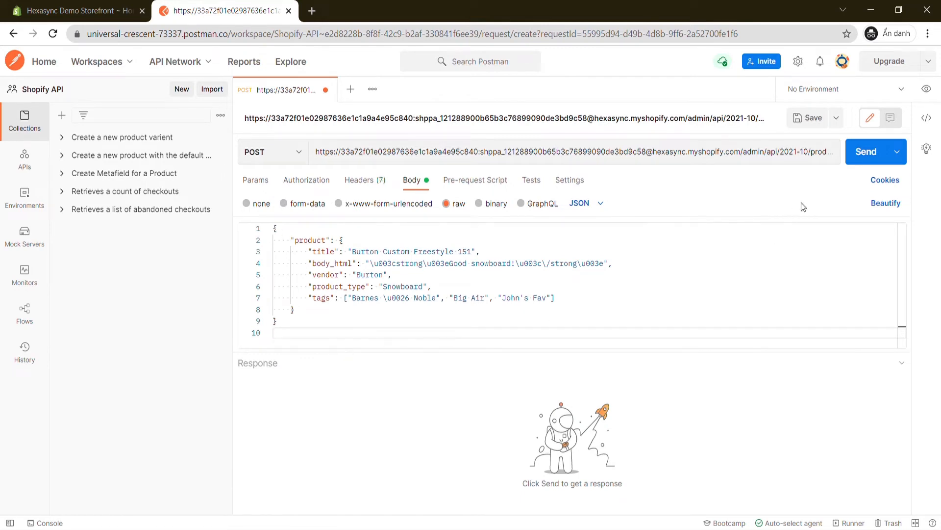
# Send the product creation request and confirm the 201 Created response.
pyautogui.click(867, 152)
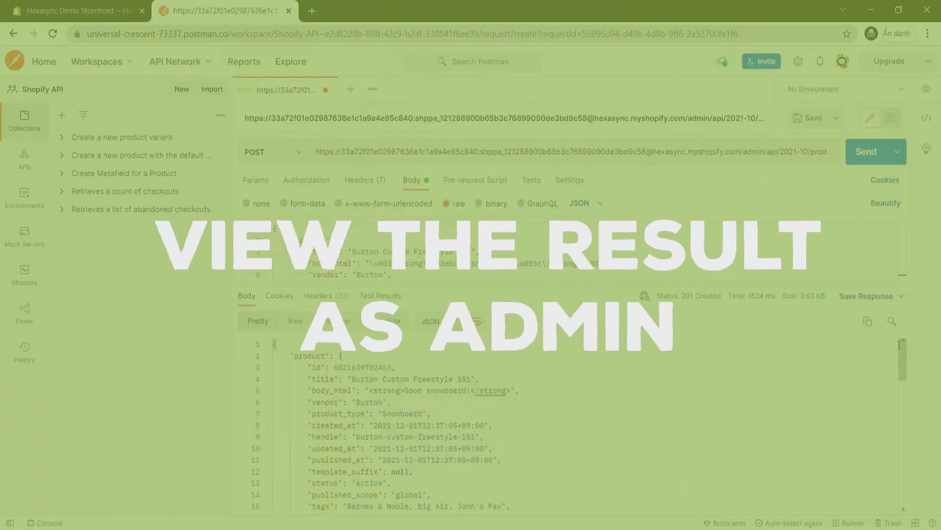
# Filter the Shopify Admin products list for 'Burton Custom Freestyle 151'.
pyautogui.click(77, 11)
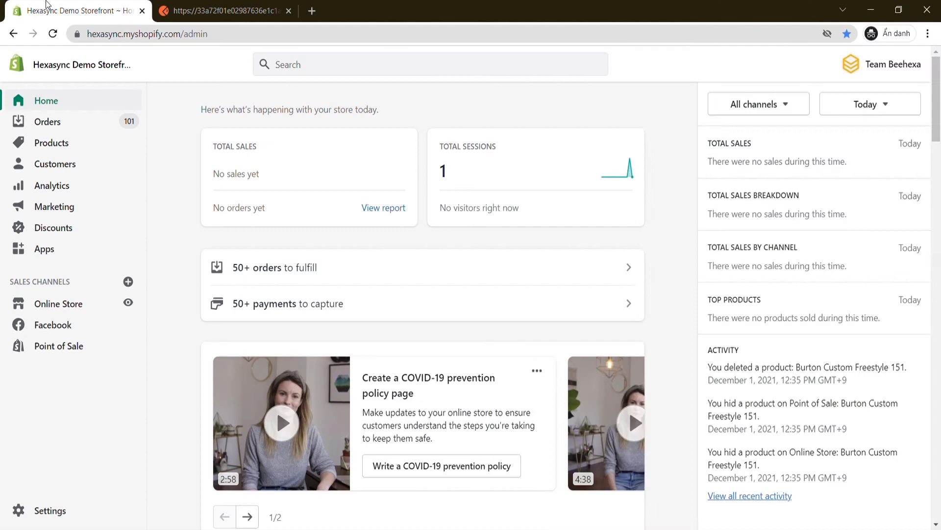
pyautogui.click(52, 142)
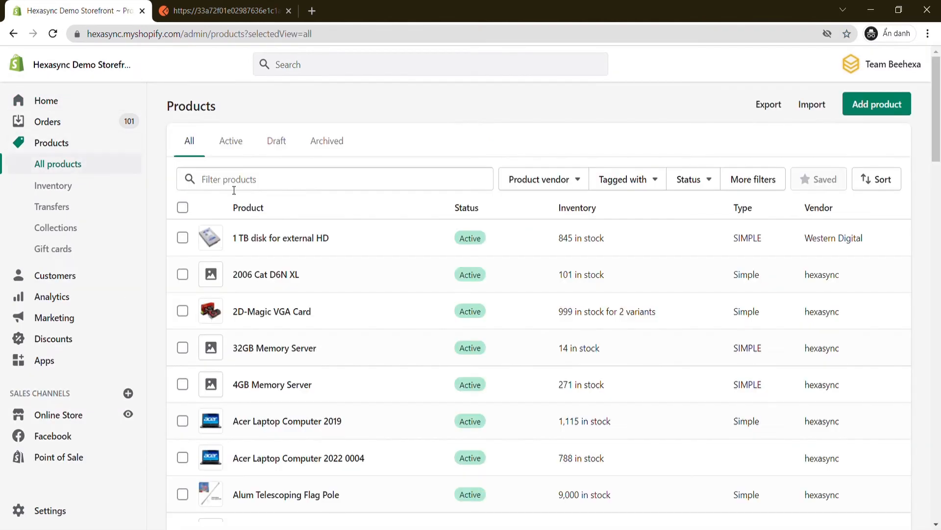
pyautogui.write('Burton Custom Freestyle 151')
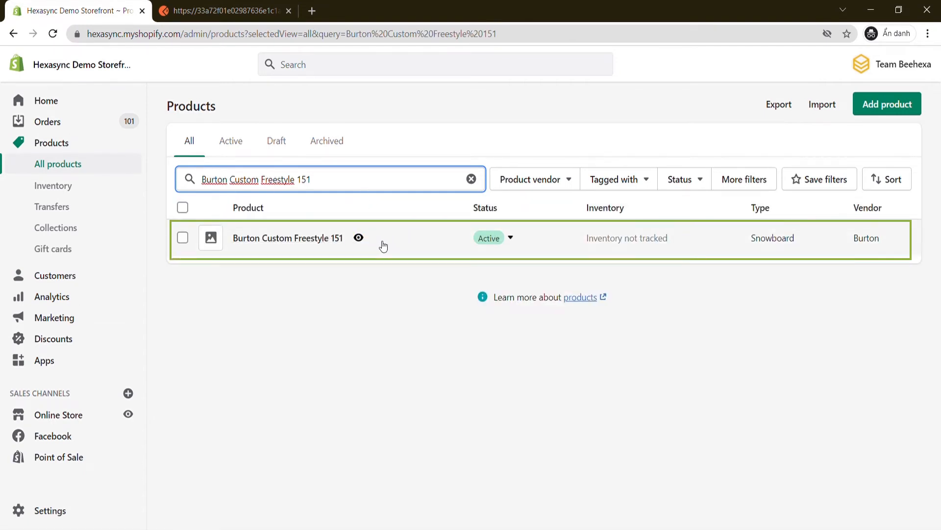
# Open Burton Custom Freestyle 151 and verify description, vendor Burton, type Snowboard and tags.
pyautogui.click(287, 238)
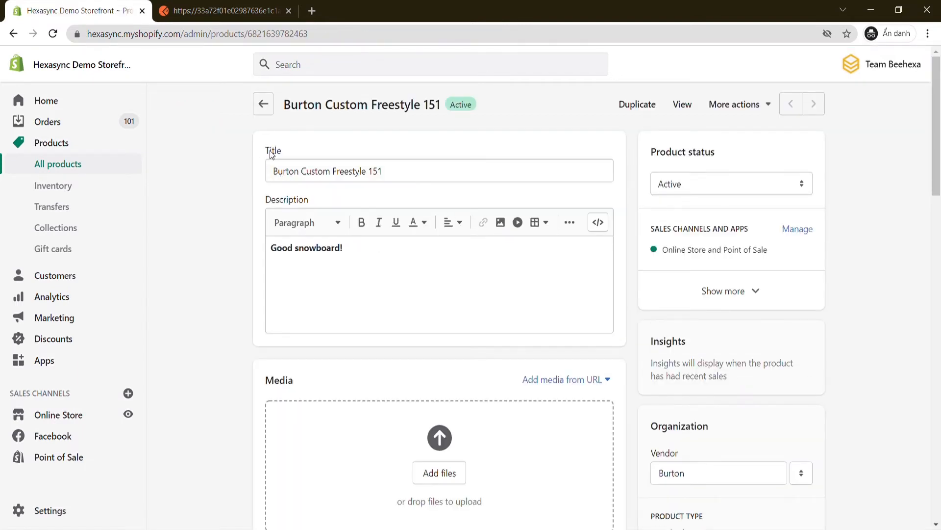
pyautogui.doubleClick(273, 151)
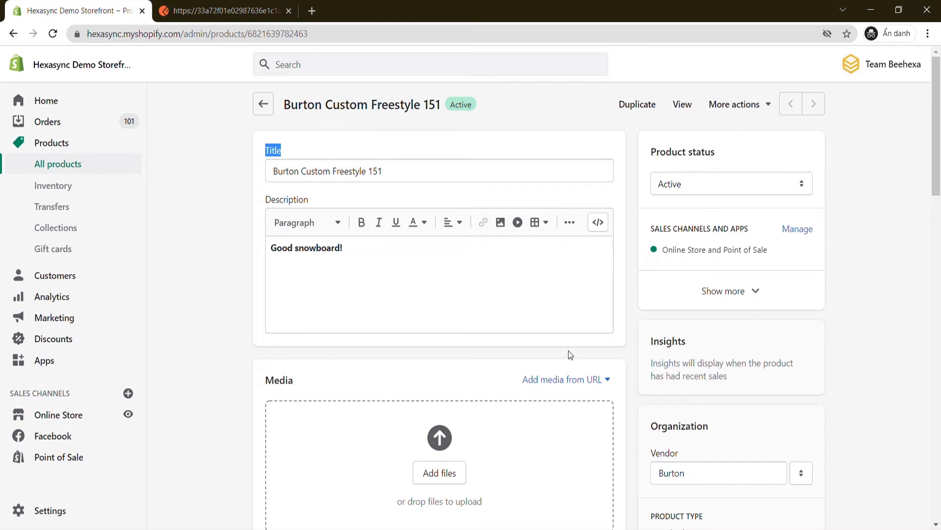
pyautogui.scroll(-3)
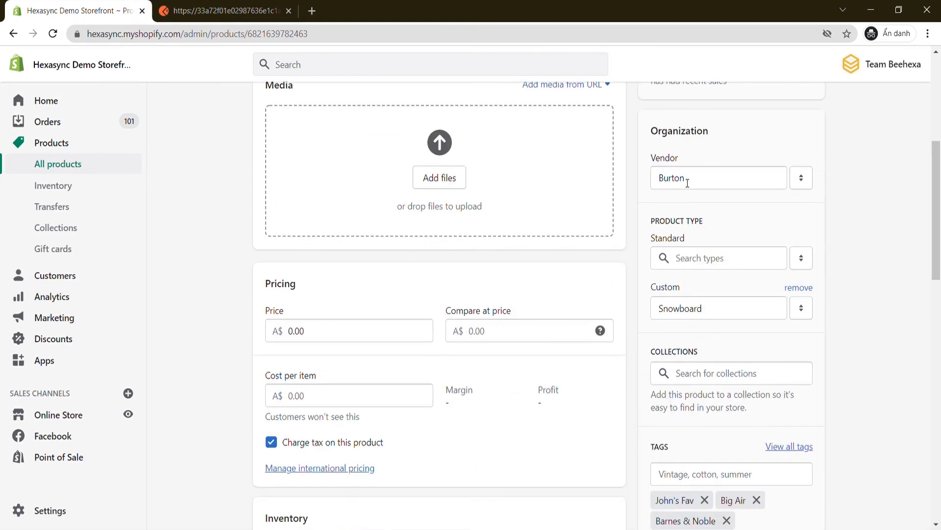
pyautogui.click(718, 308)
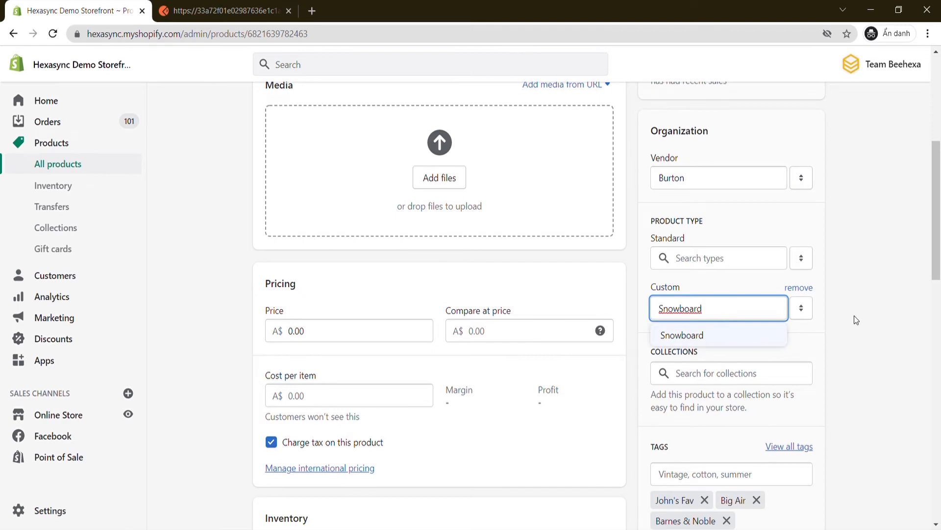